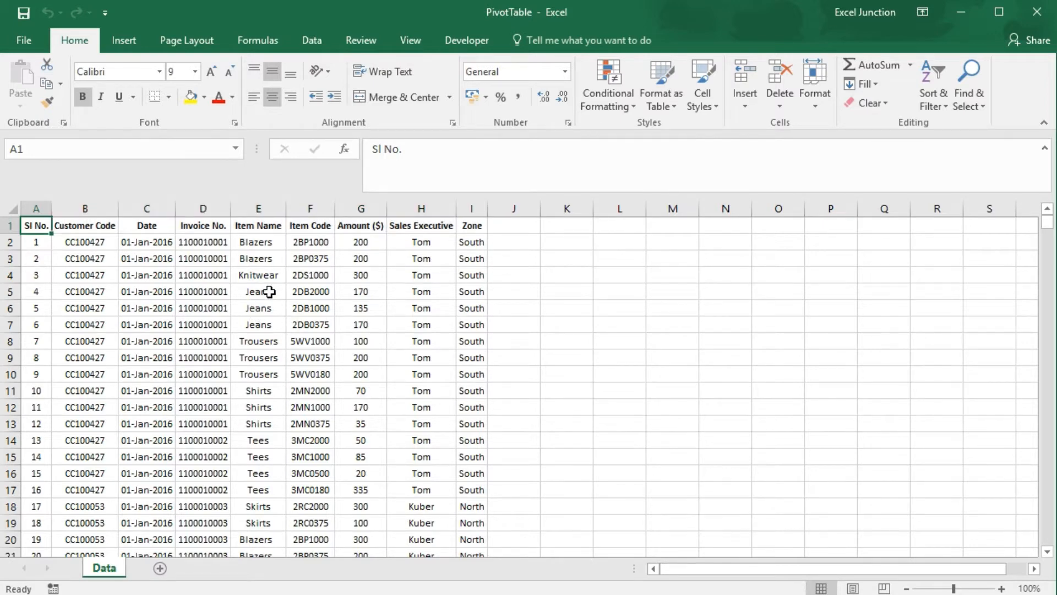
- Start a pivot table from the order data Data!$A$1:$I$22313 on a new worksheet
{"action": "left_click", "coordinate": [258, 291]}
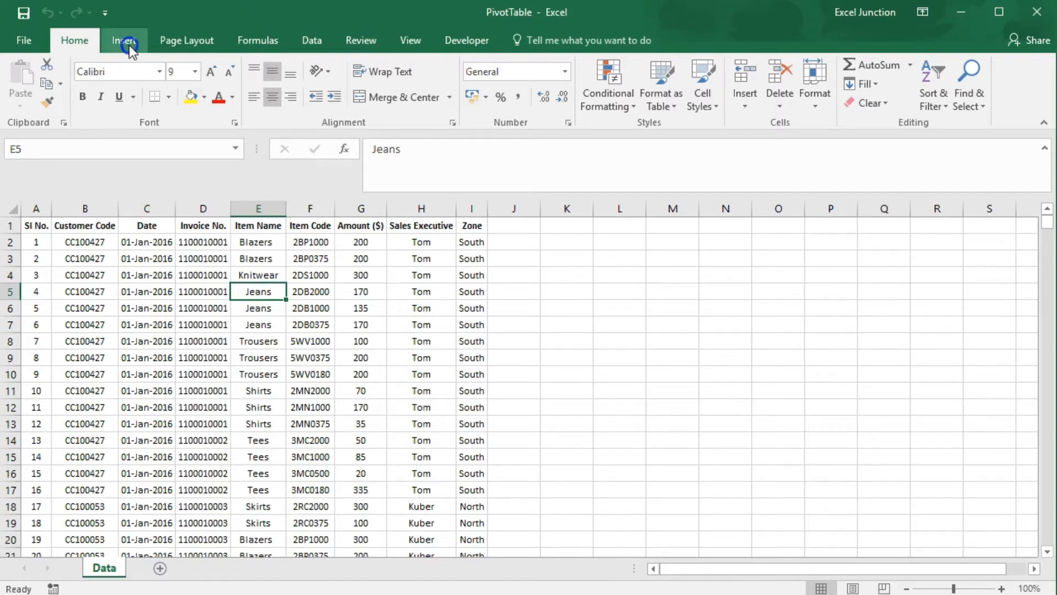
{"action": "left_click", "coordinate": [27, 85]}
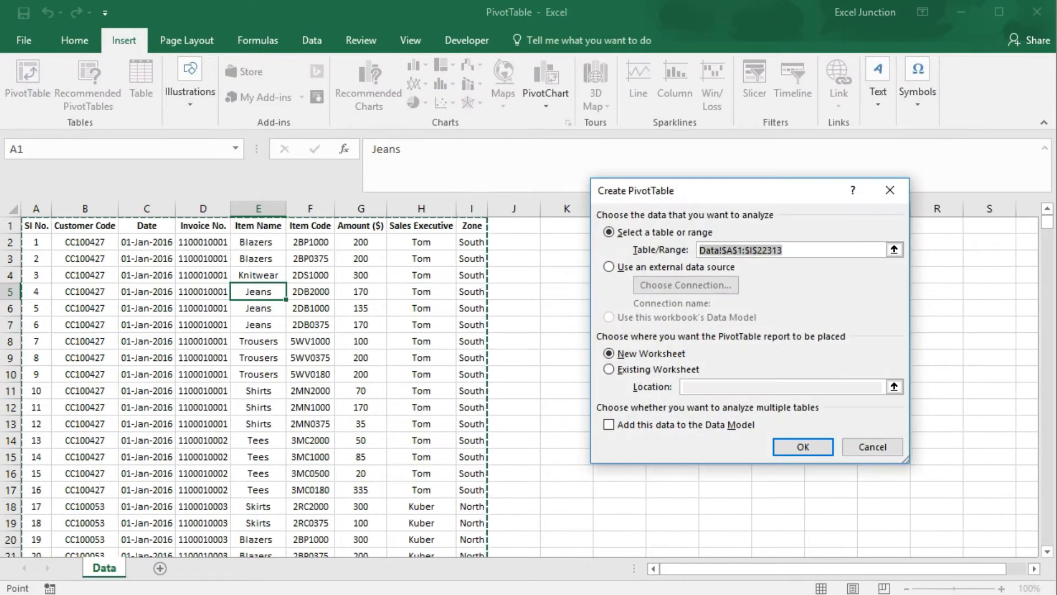
- Confirm creating the pivot table on a new sheet, with Amount ($) as rows and values
{"action": "left_click", "coordinate": [801, 447]}
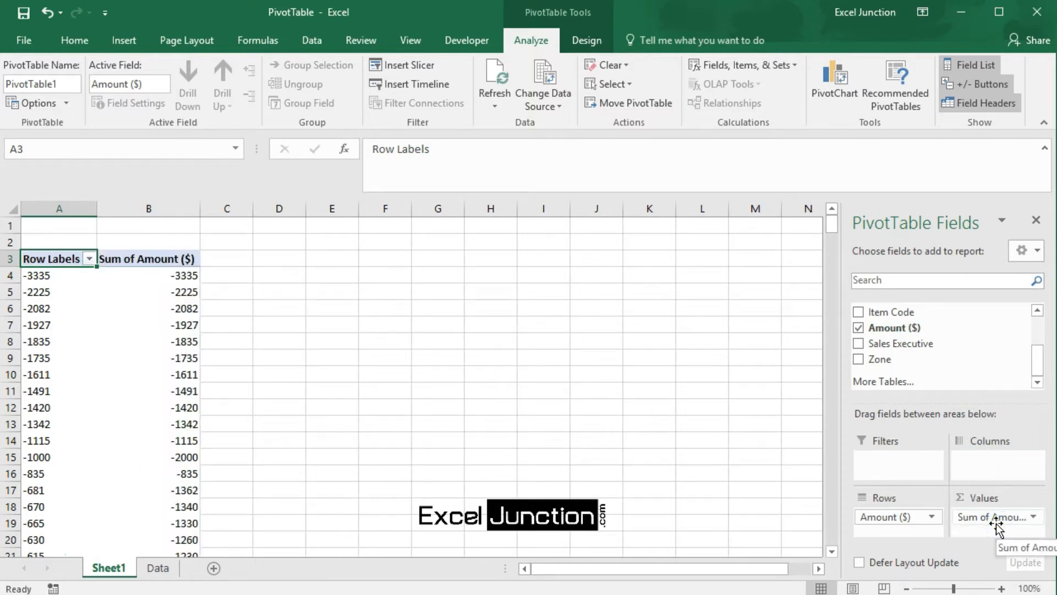
{"action": "mouse_move", "coordinate": [557, 429]}
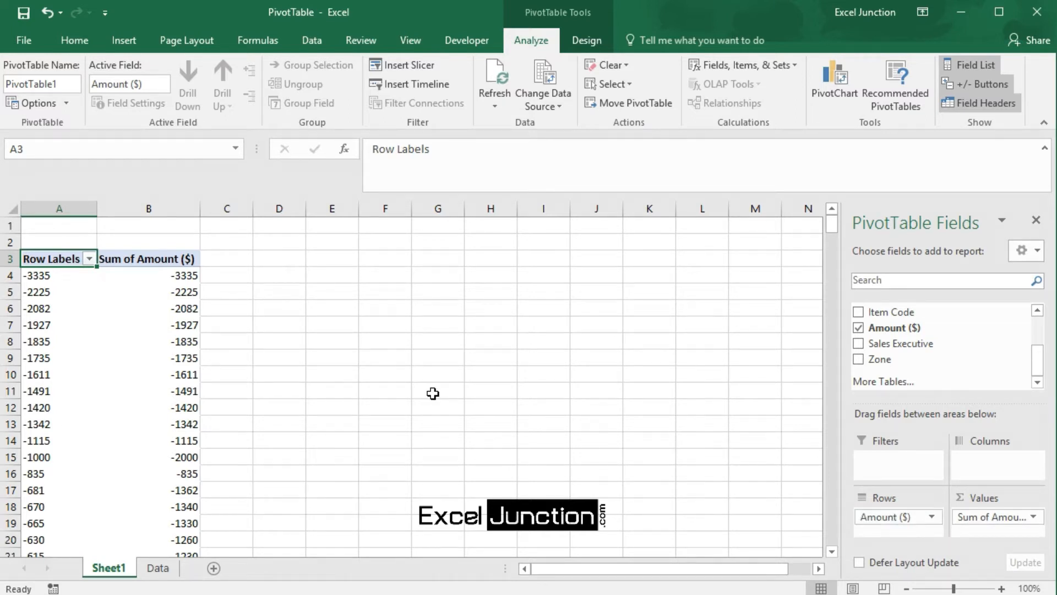
{"action": "mouse_move", "coordinate": [433, 400]}
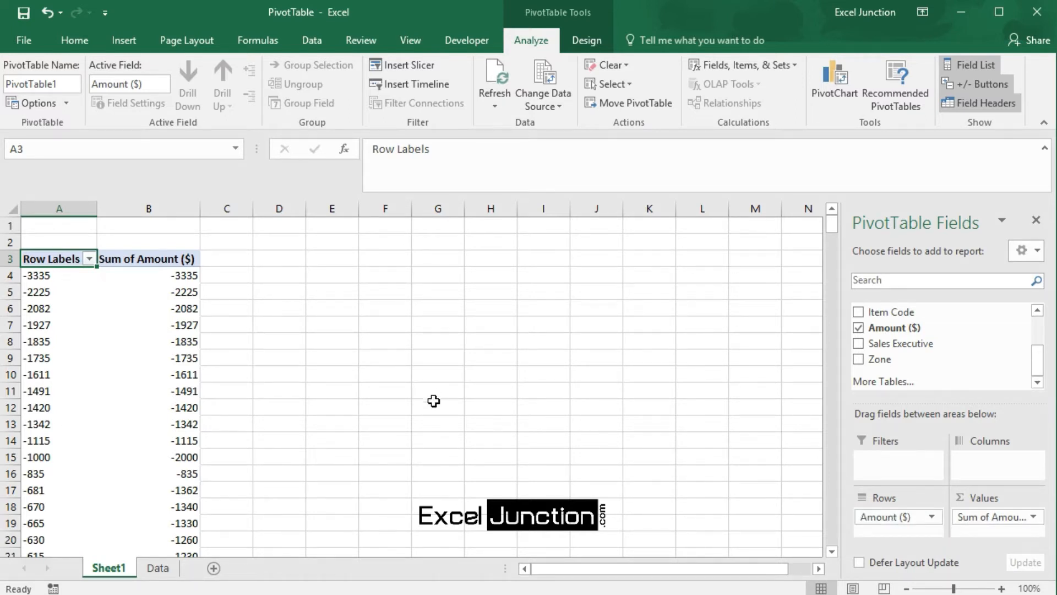
{"action": "mouse_move", "coordinate": [174, 309]}
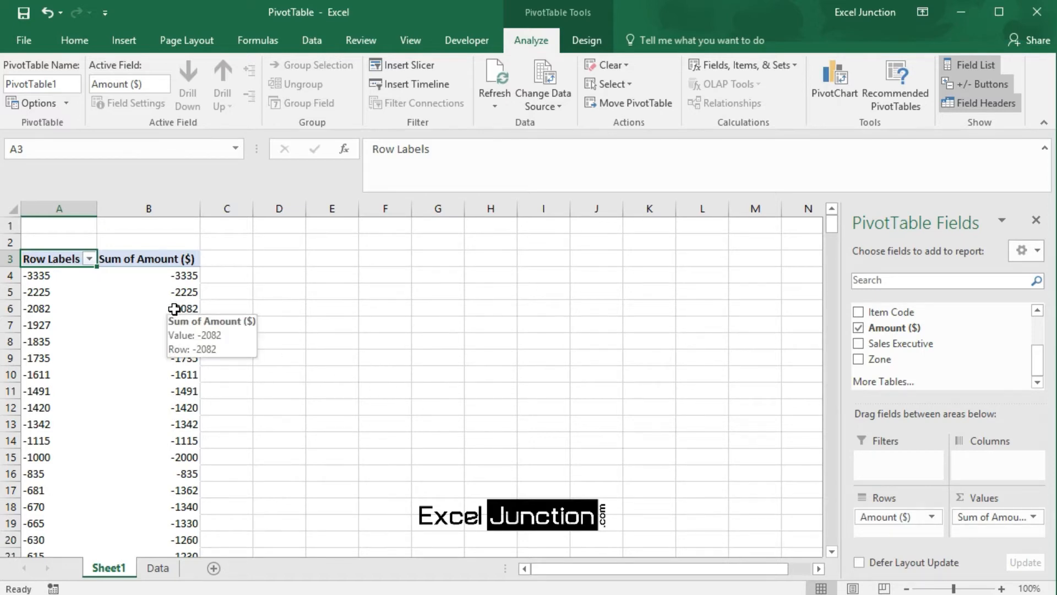
- Change the Amount ($) value field summary from Sum to Count
{"action": "left_click", "coordinate": [148, 308]}
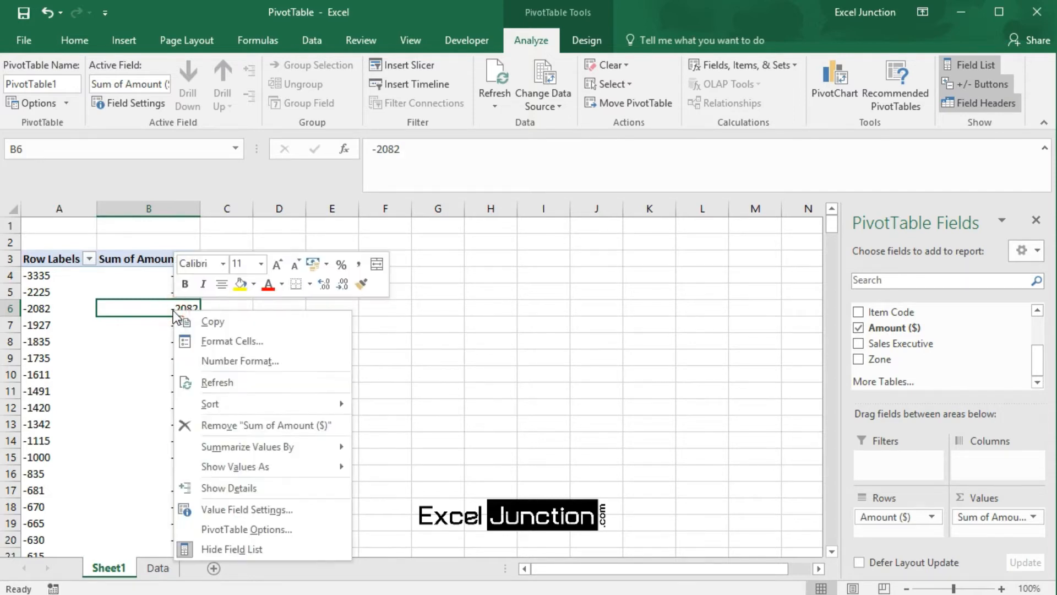
{"action": "mouse_move", "coordinate": [232, 340]}
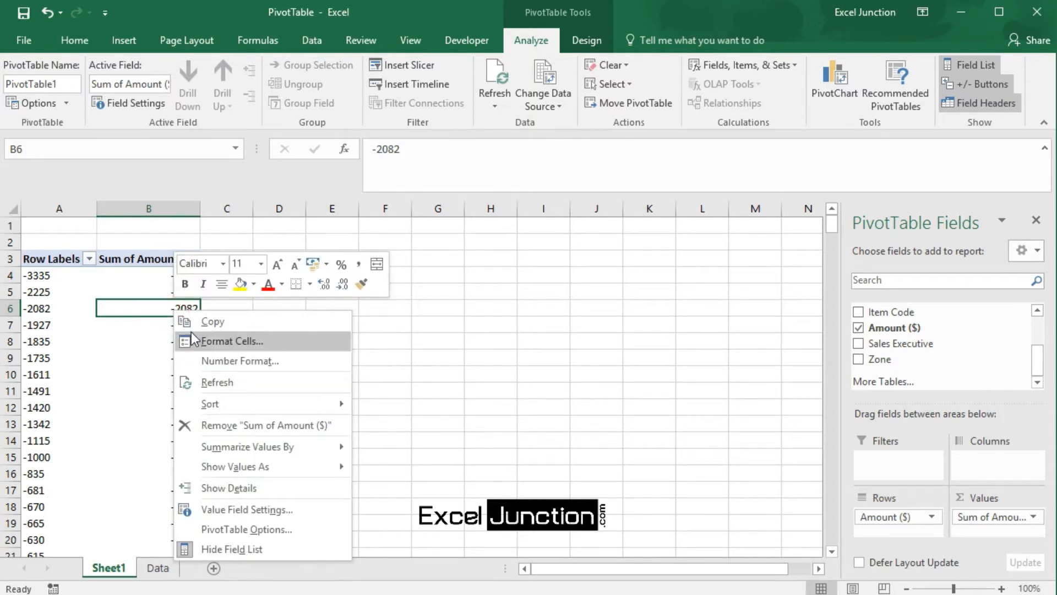
{"action": "left_click", "coordinate": [246, 508]}
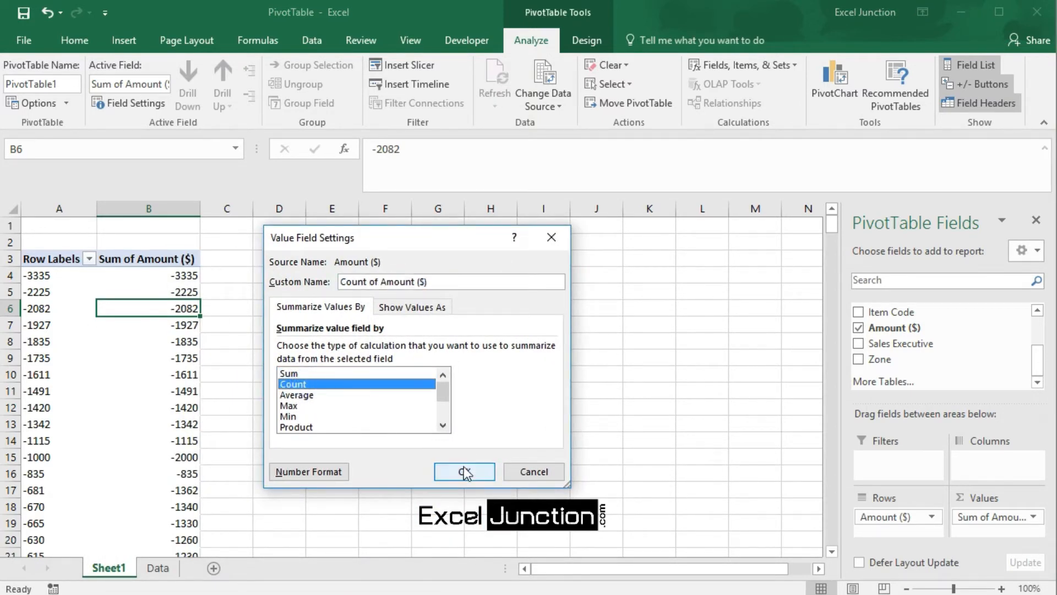
{"action": "left_click", "coordinate": [463, 471]}
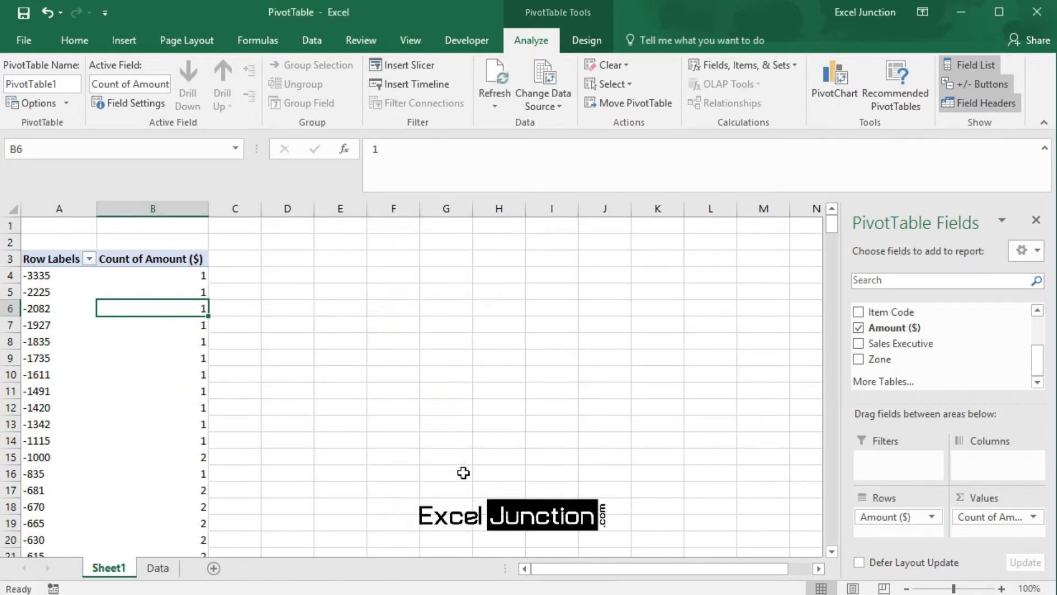
{"action": "mouse_move", "coordinate": [435, 432]}
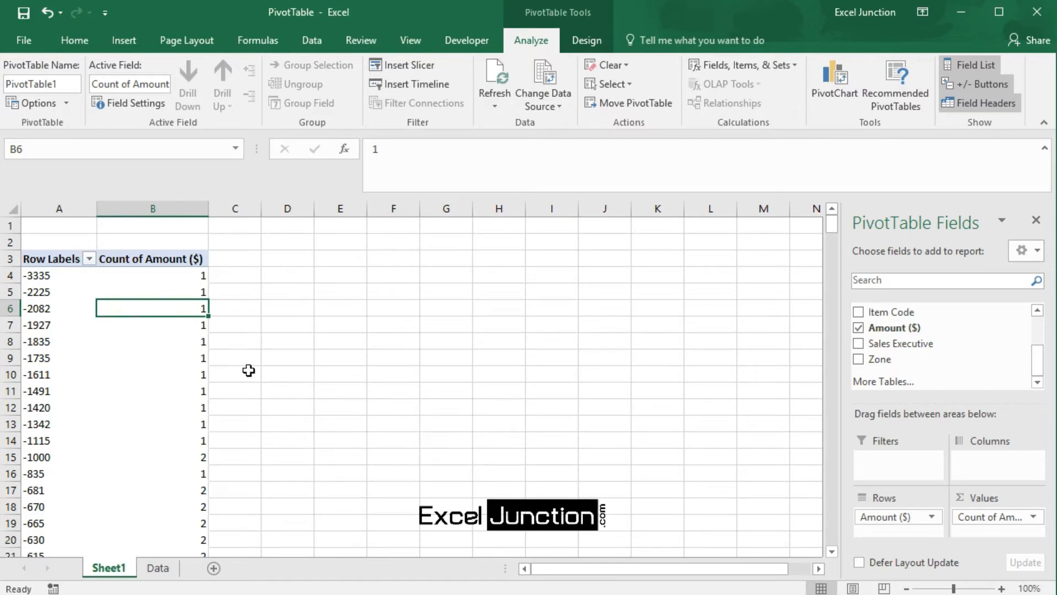
{"action": "left_click", "coordinate": [37, 292]}
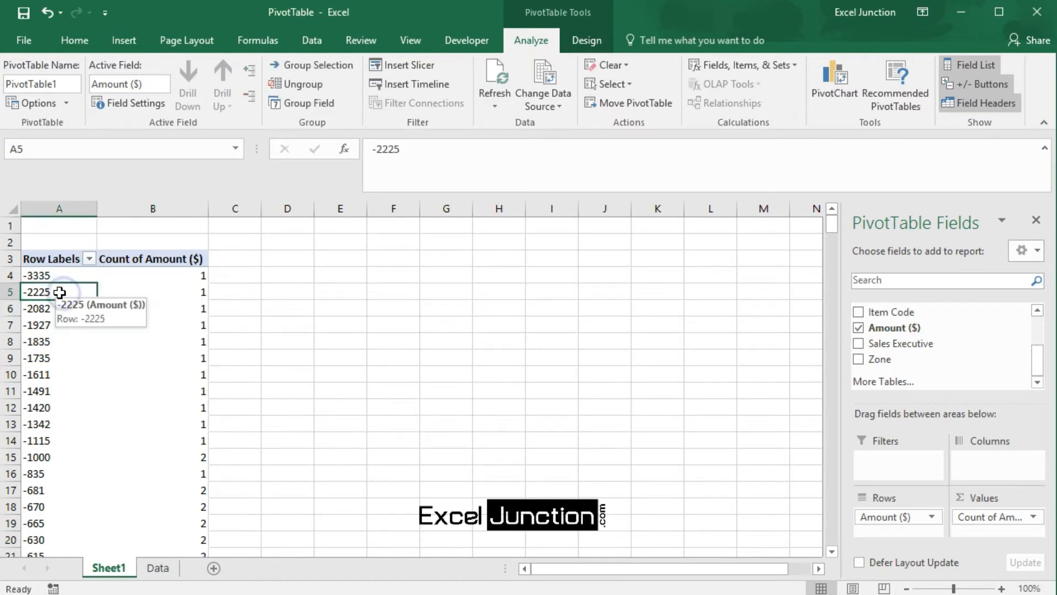
{"action": "mouse_move", "coordinate": [78, 313]}
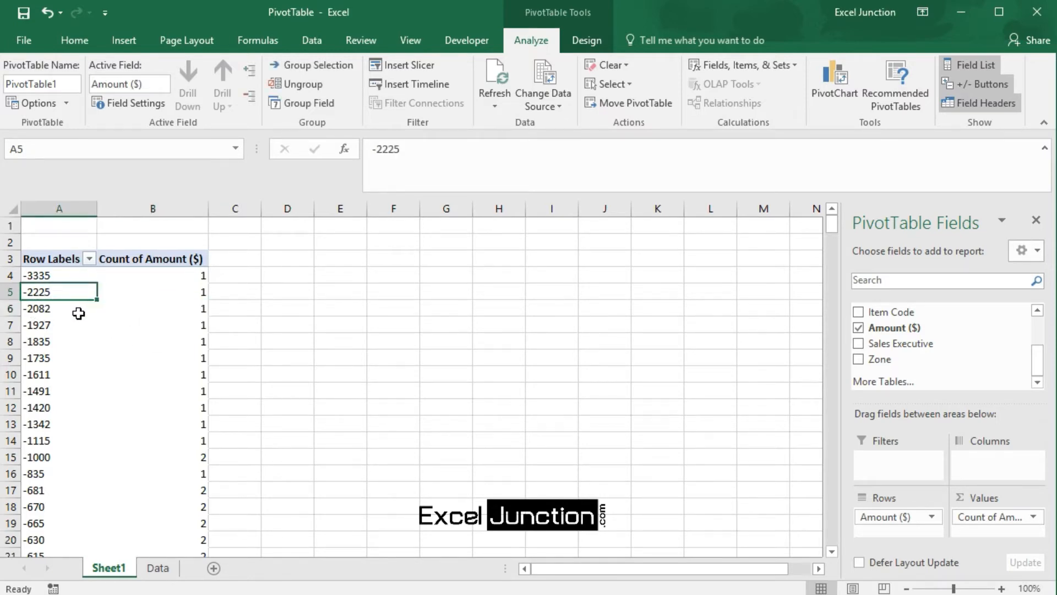
{"action": "mouse_move", "coordinate": [354, 403]}
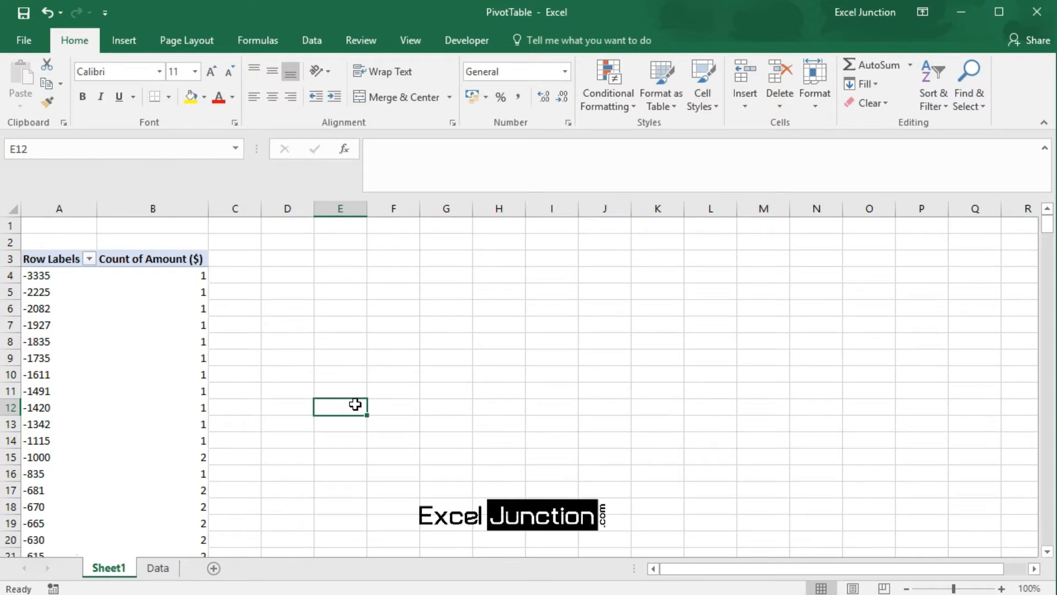
{"action": "mouse_move", "coordinate": [158, 336]}
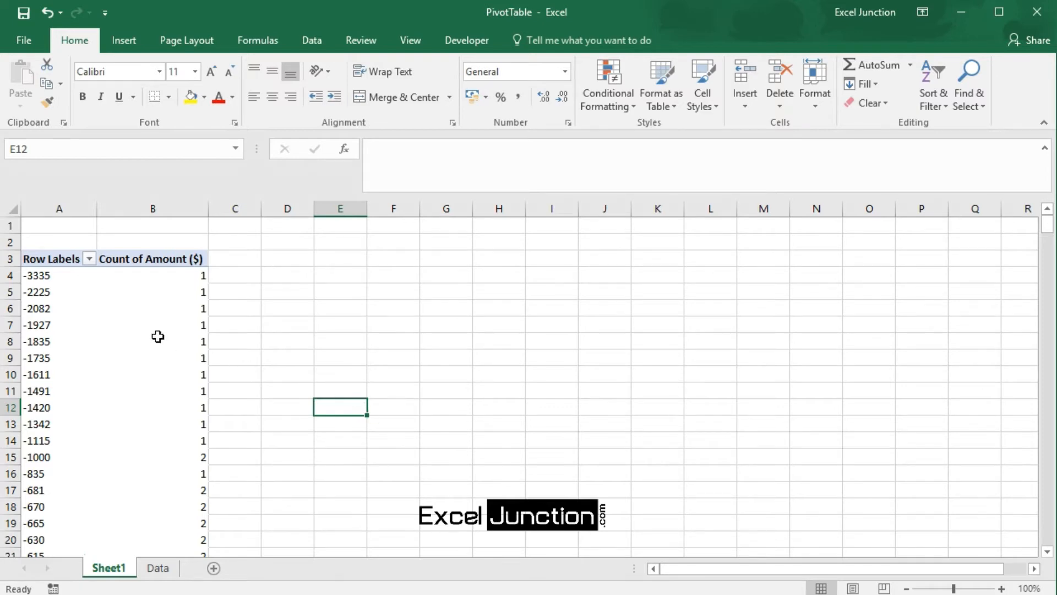
{"action": "left_click", "coordinate": [60, 291]}
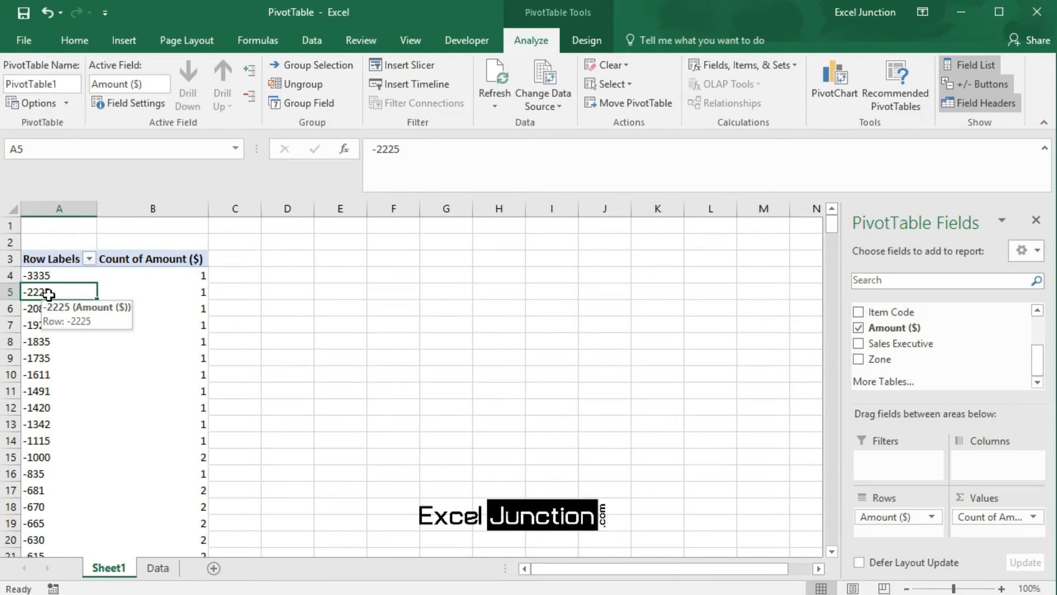
- Group the Amount ($) row labels from -4000 to 10000 in 1000-wide ranges
{"action": "right_click", "coordinate": [47, 292]}
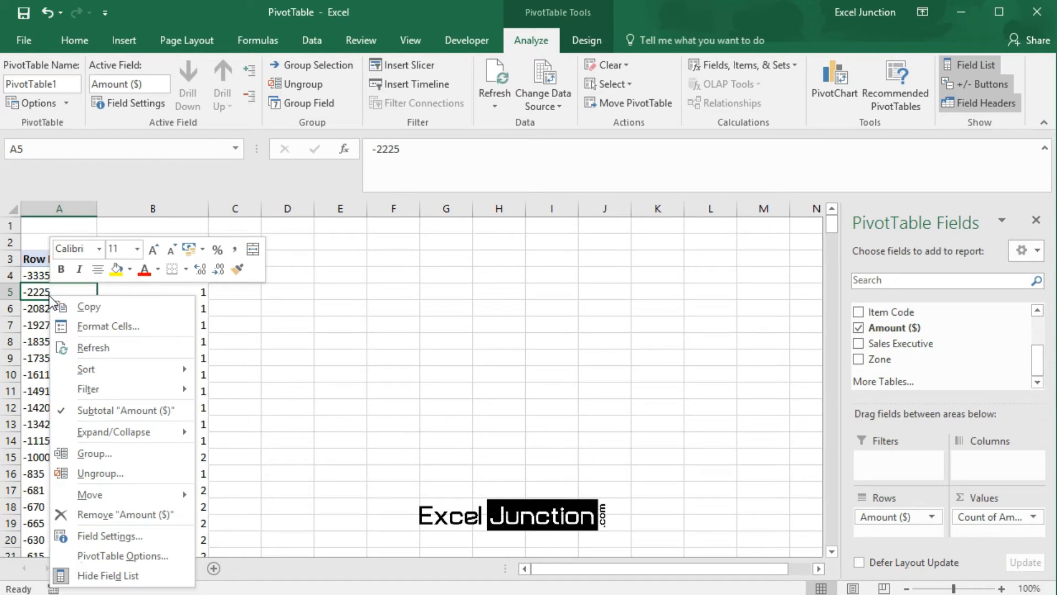
{"action": "left_click", "coordinate": [95, 453]}
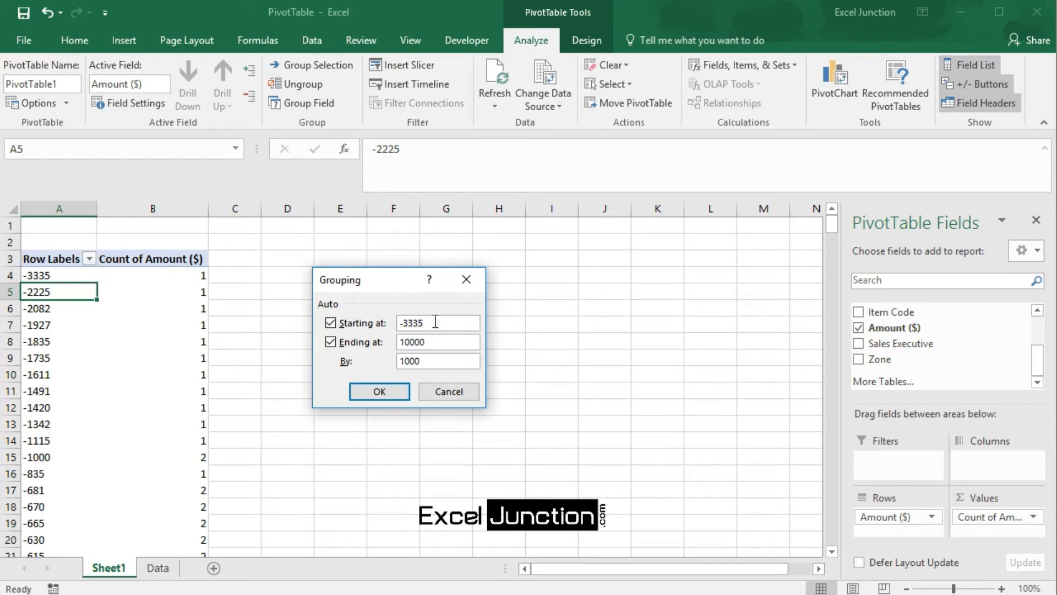
{"action": "left_click", "coordinate": [331, 322]}
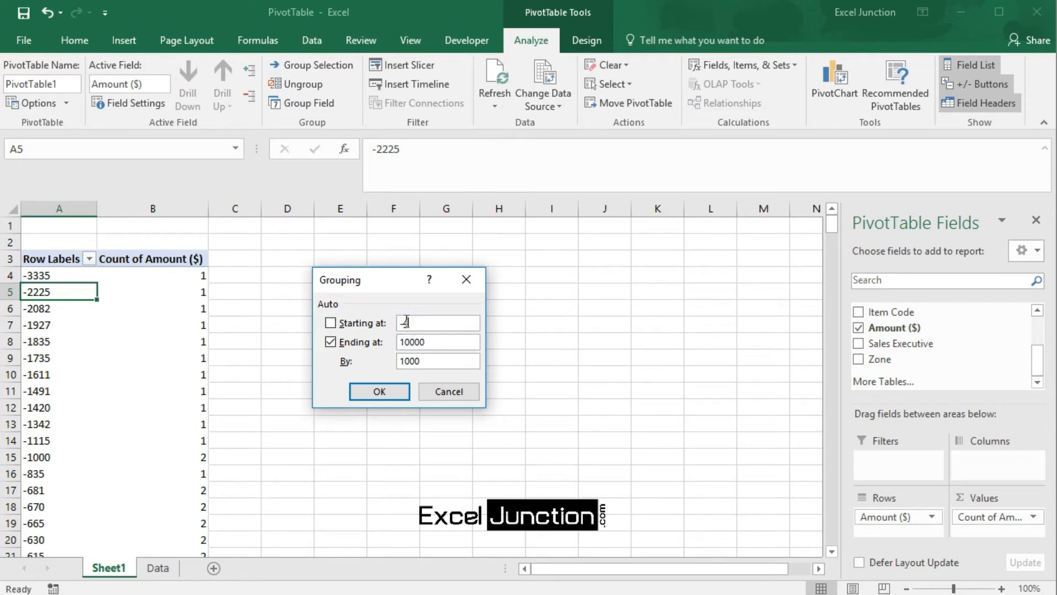
{"action": "type", "text": "4000"}
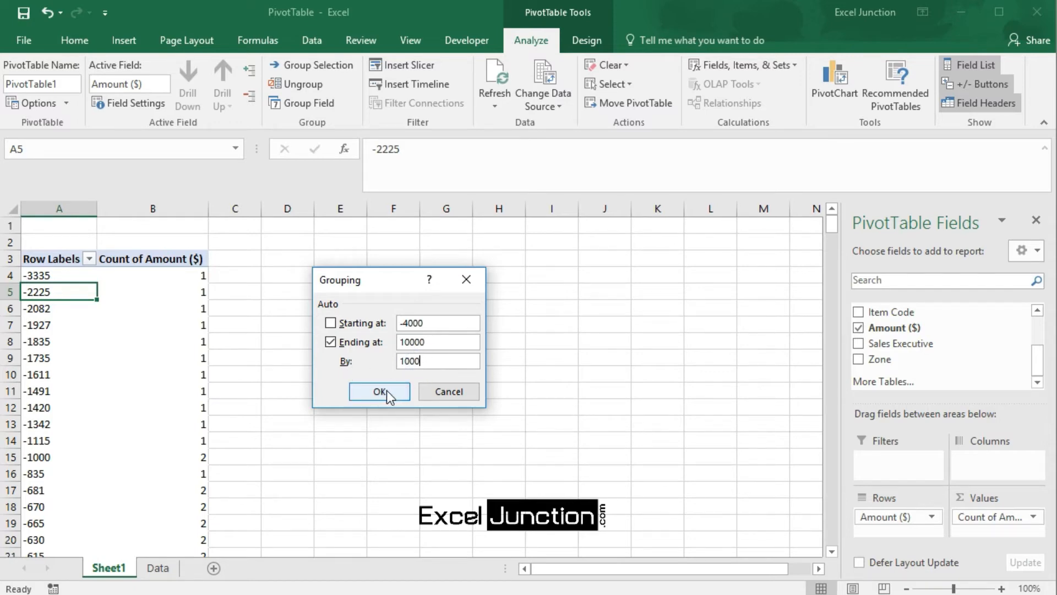
{"action": "left_click", "coordinate": [378, 390]}
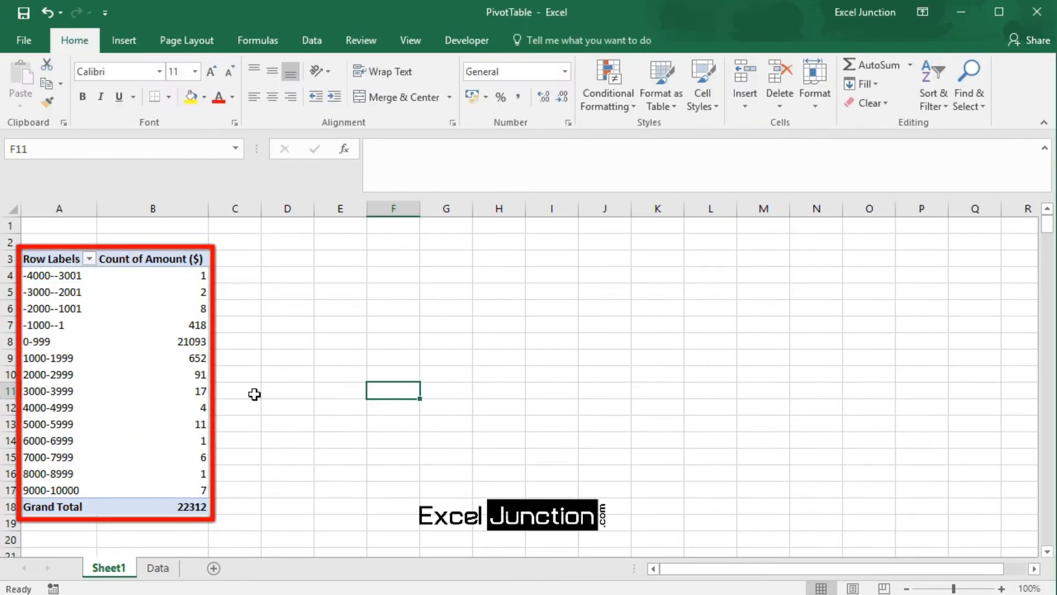
{"action": "mouse_move", "coordinate": [460, 348]}
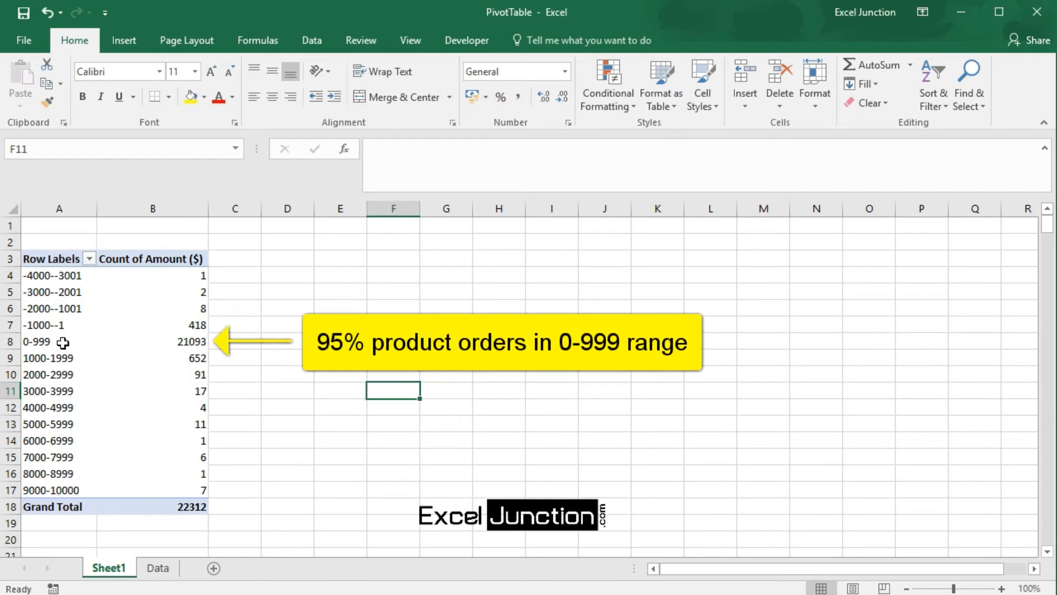
{"action": "left_click", "coordinate": [36, 342]}
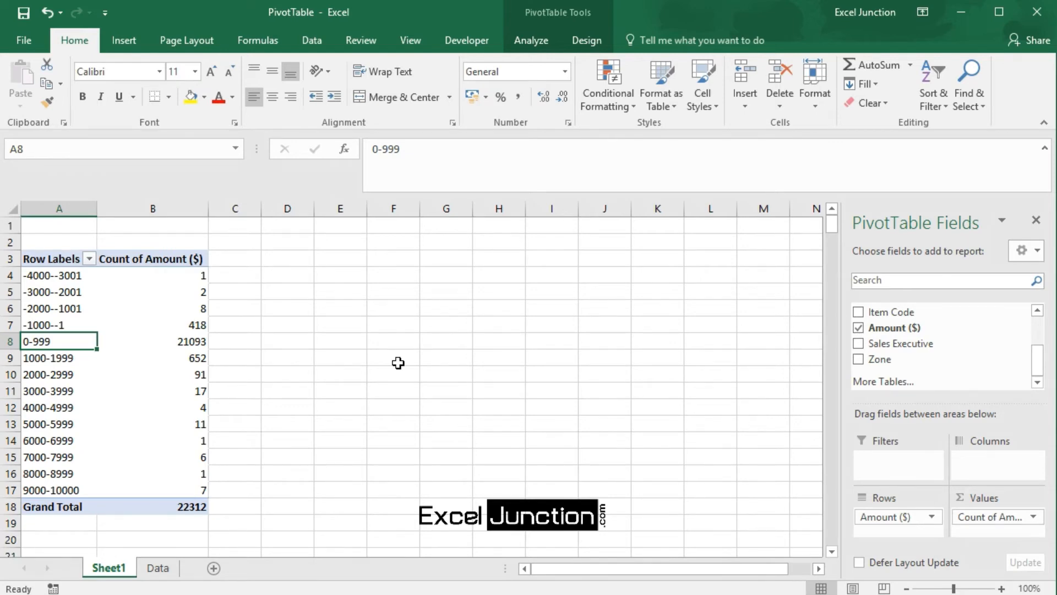
{"action": "mouse_move", "coordinate": [50, 342]}
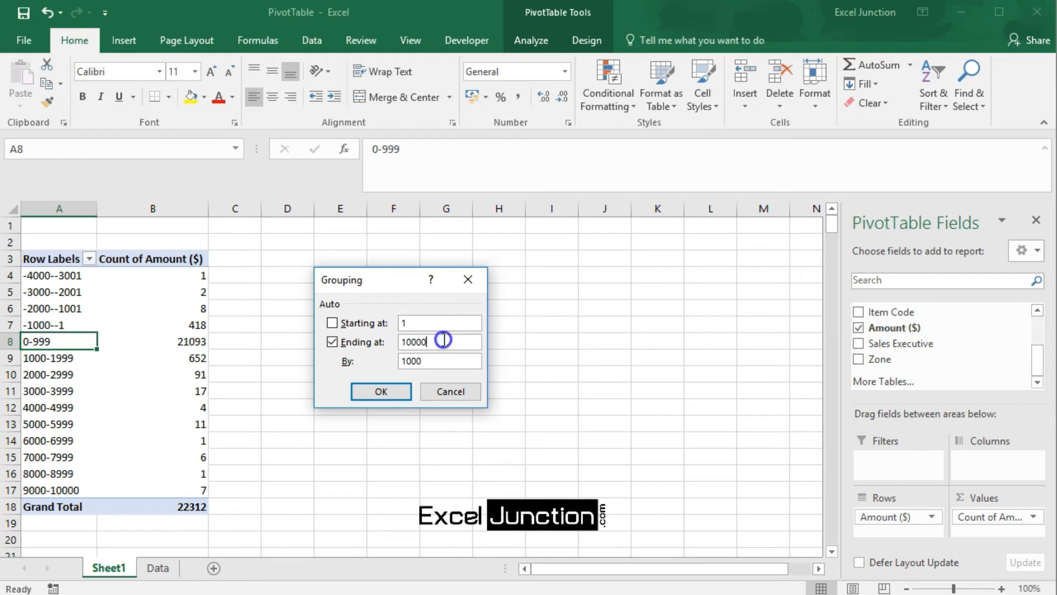
- Fix the grouping end at 1000 and apply 100-wide ranges starting at 1
{"action": "left_click", "coordinate": [332, 342]}
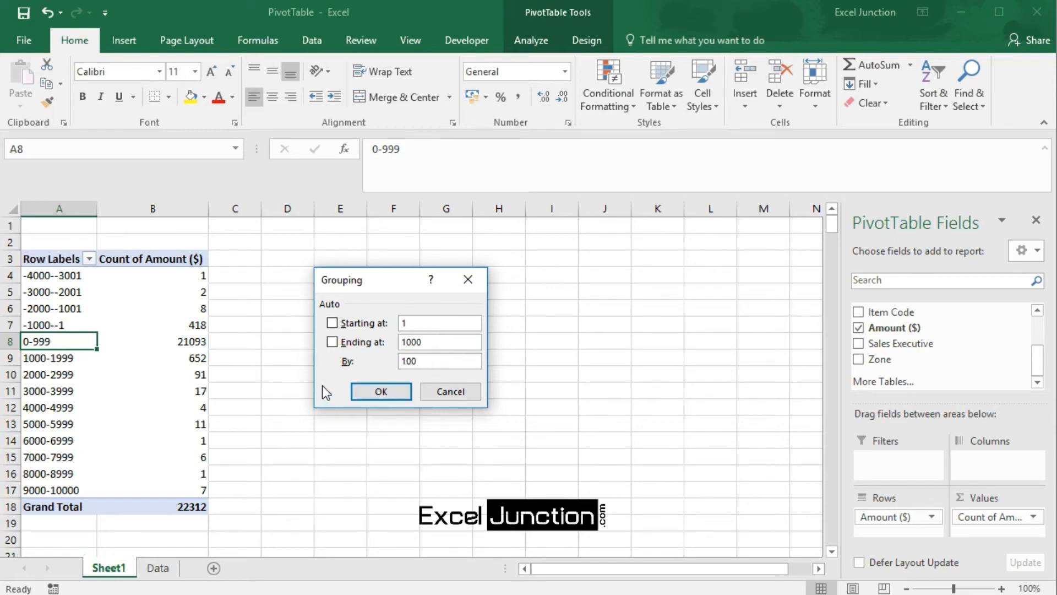
{"action": "left_click", "coordinate": [380, 391]}
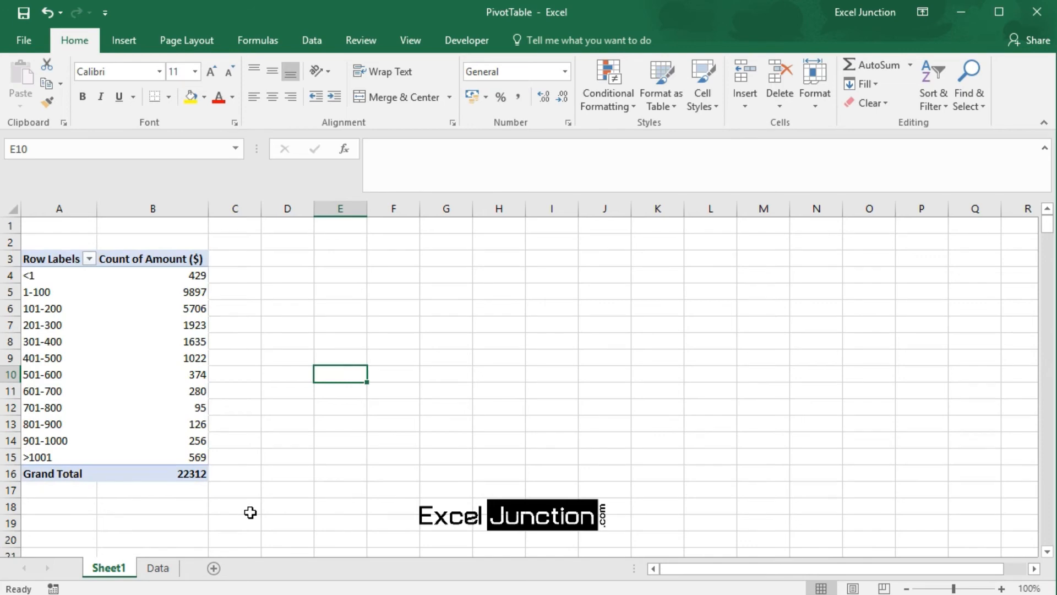
{"action": "mouse_move", "coordinate": [340, 373]}
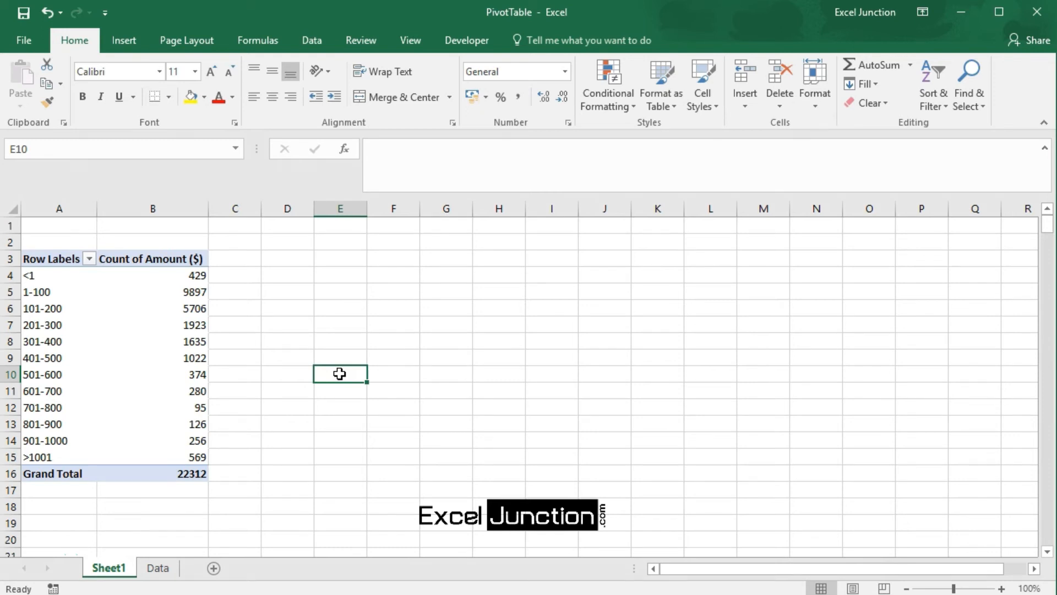
{"action": "mouse_move", "coordinate": [226, 363]}
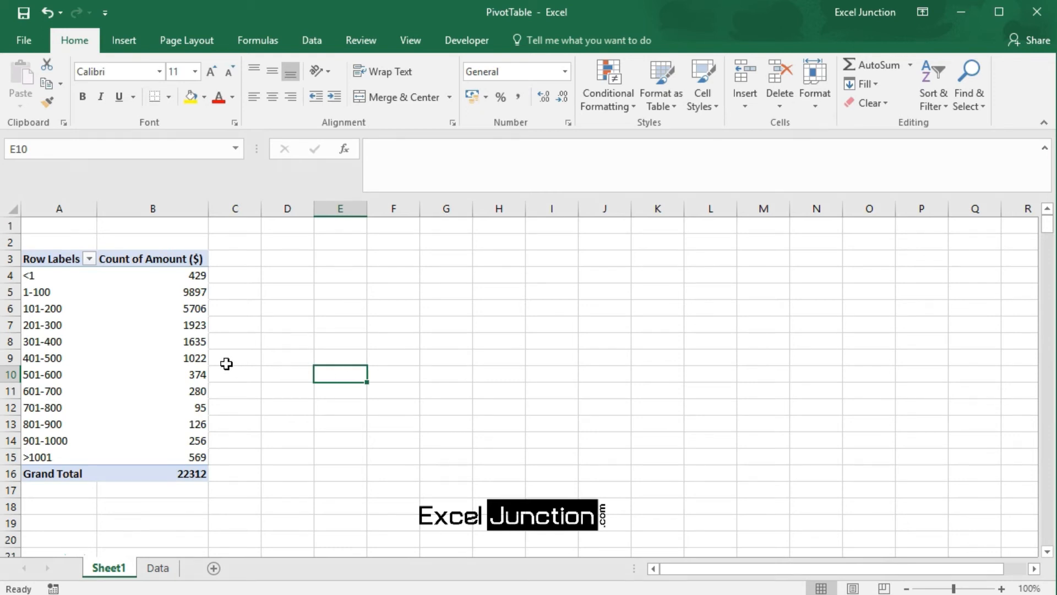
{"action": "left_click", "coordinate": [152, 358]}
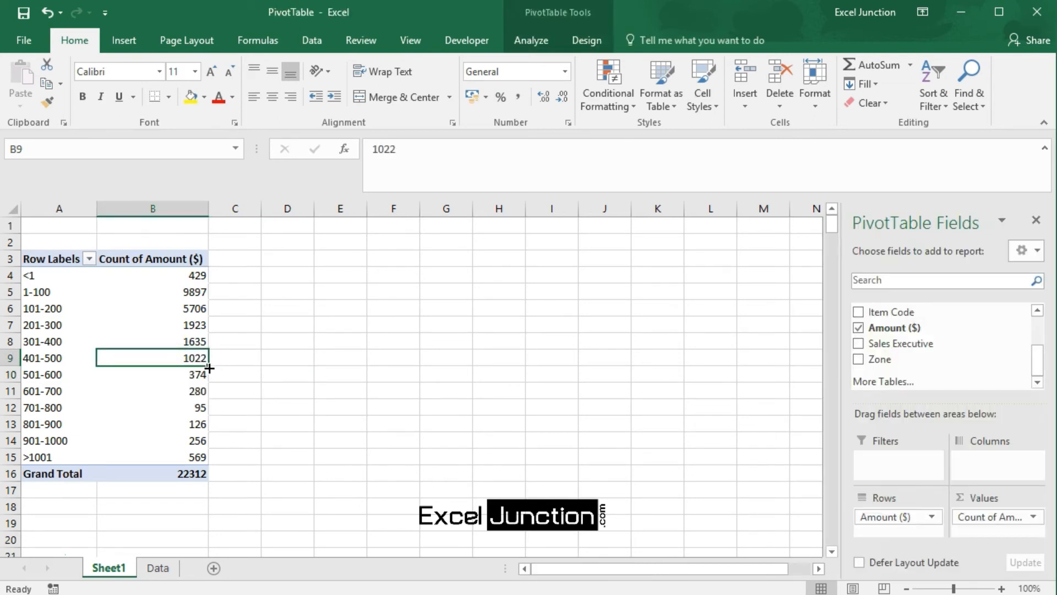
- Insert a Clustered Column PivotChart of order counts per Amount range
{"action": "left_click", "coordinate": [531, 39]}
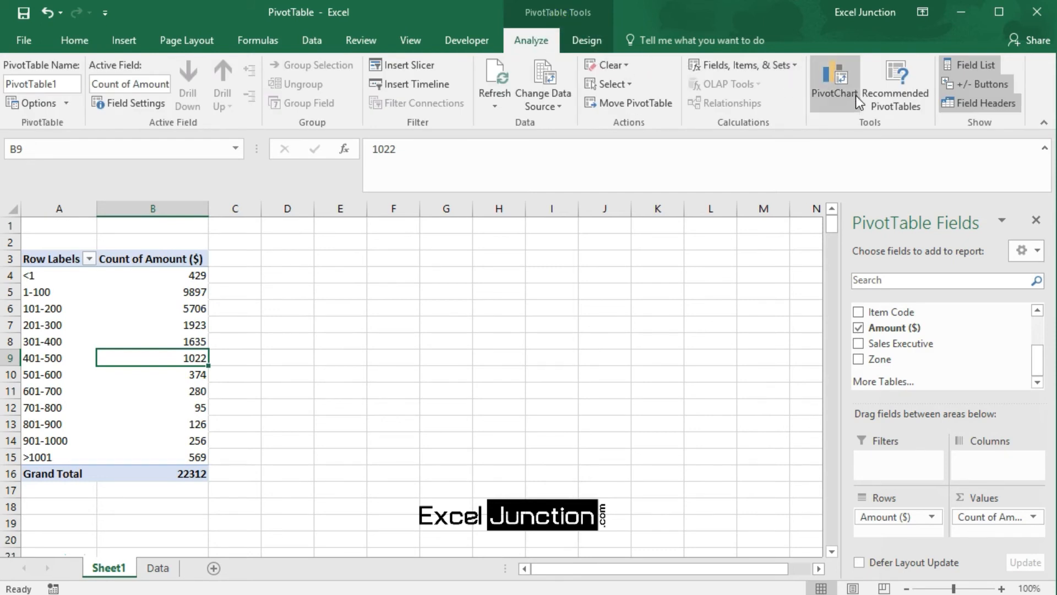
{"action": "mouse_move", "coordinate": [835, 84]}
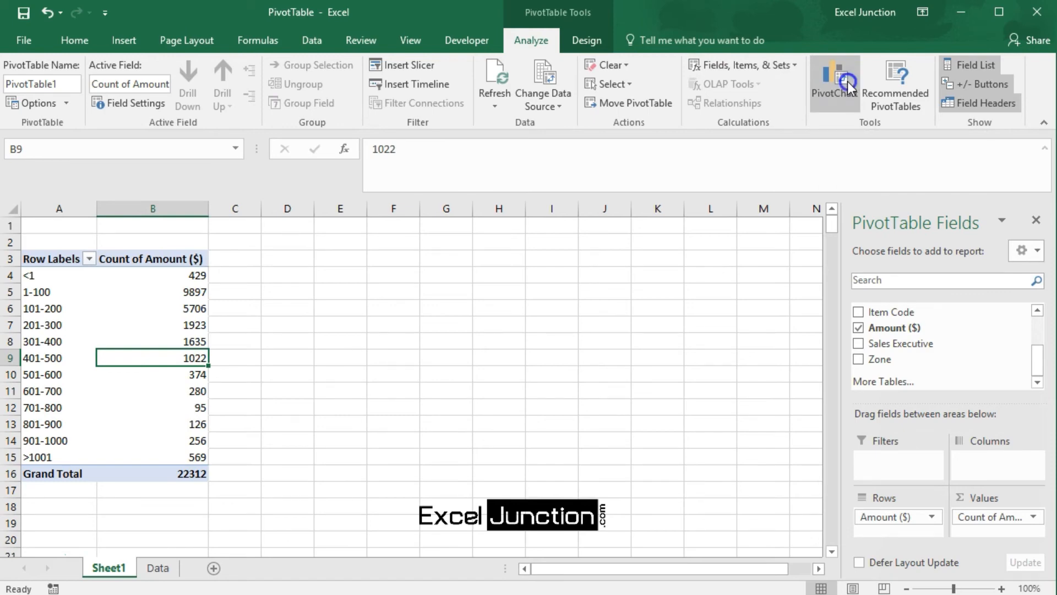
{"action": "left_click", "coordinate": [834, 83]}
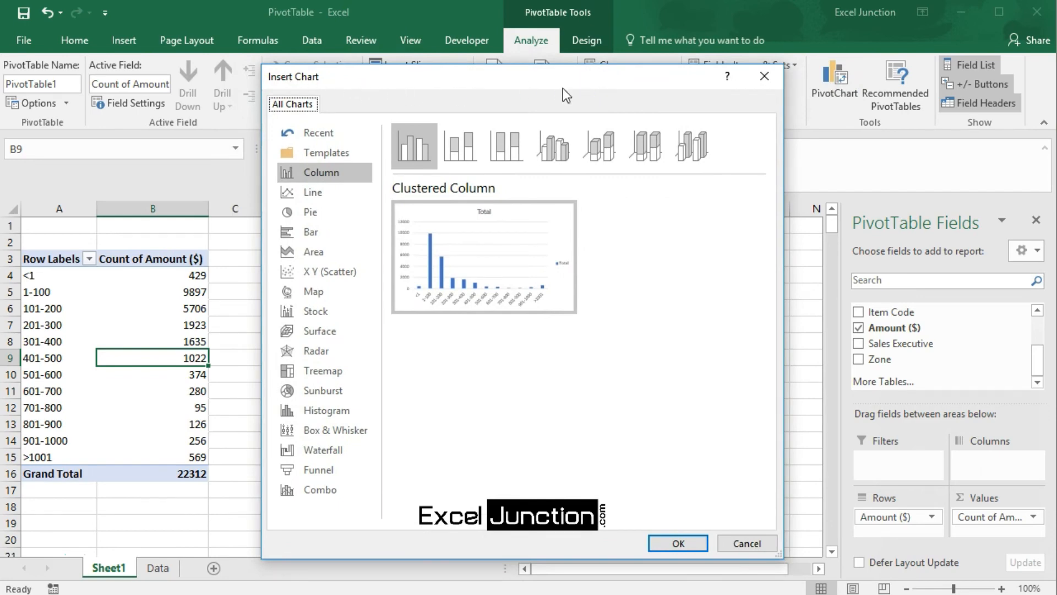
{"action": "mouse_move", "coordinate": [592, 305]}
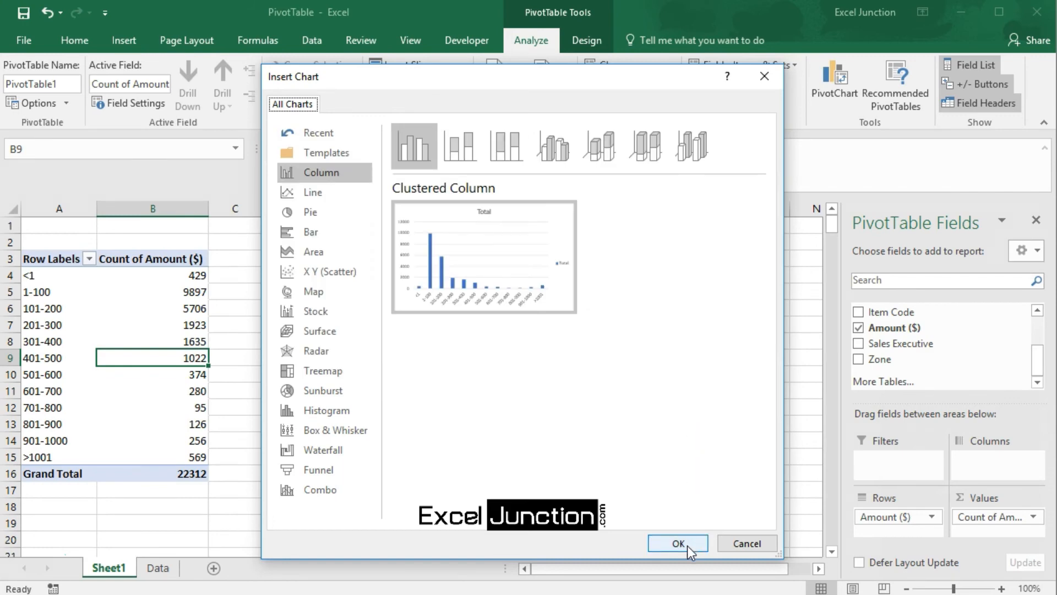
{"action": "left_click", "coordinate": [676, 543]}
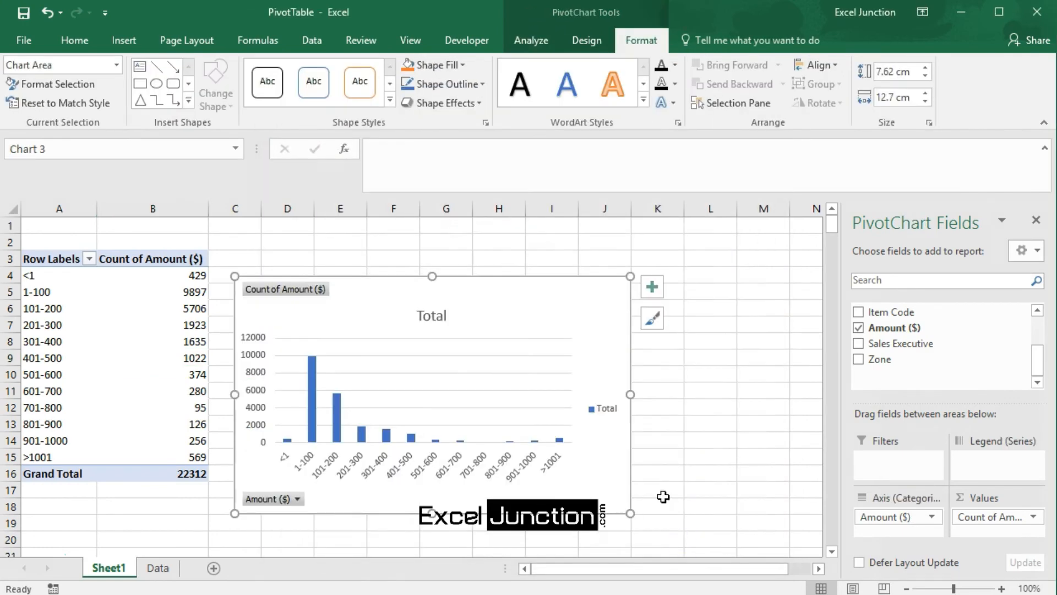